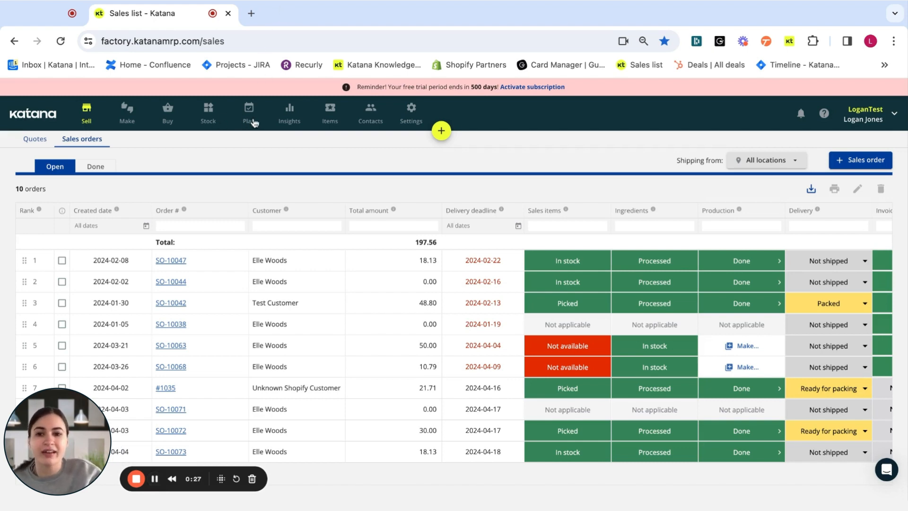
Leave the sales orders list for the Plan section.
click(249, 112)
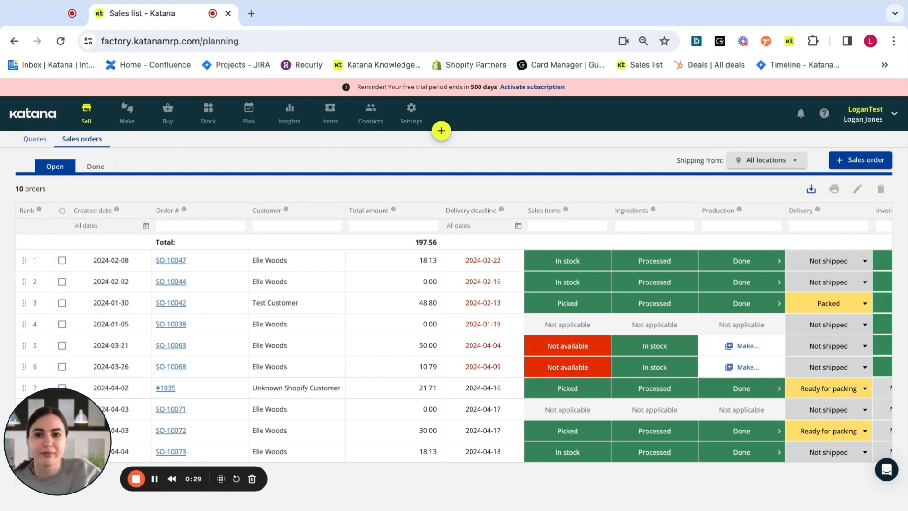
Open the weekly planning grid and turn on 'Activate forecast demand'.
click(248, 112)
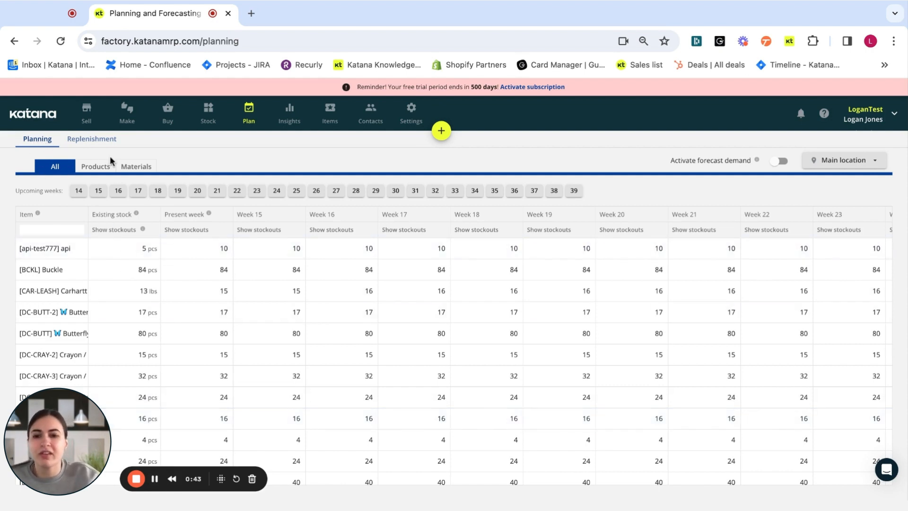
mouse_move(154, 479)
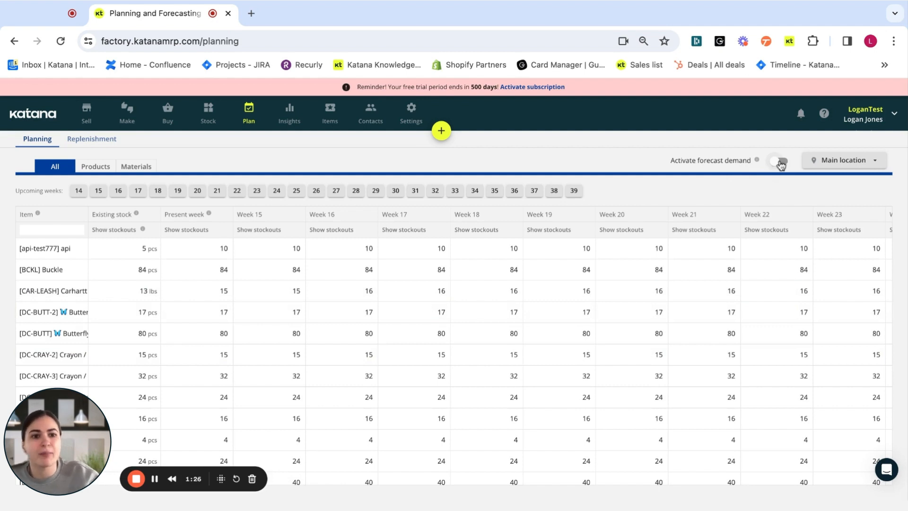
click(779, 160)
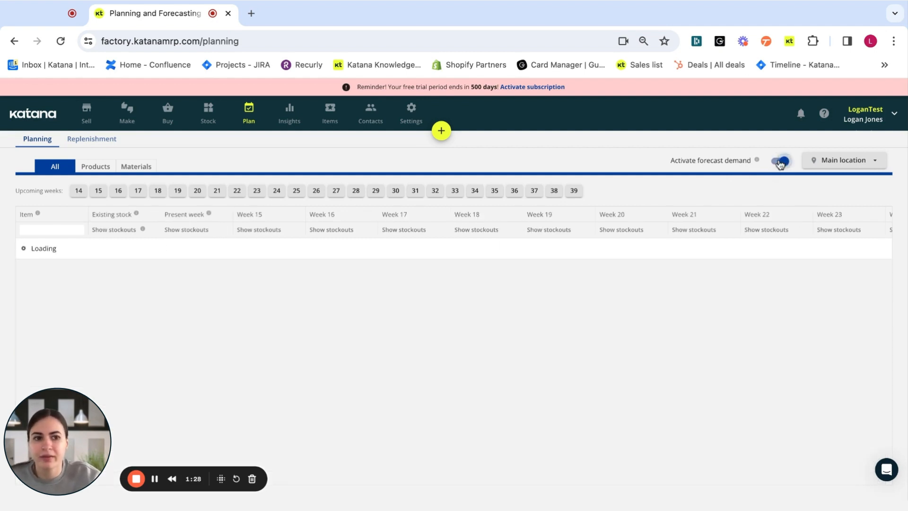
Let the grid reload so projected stock declines week by week with forecasts.
click(780, 161)
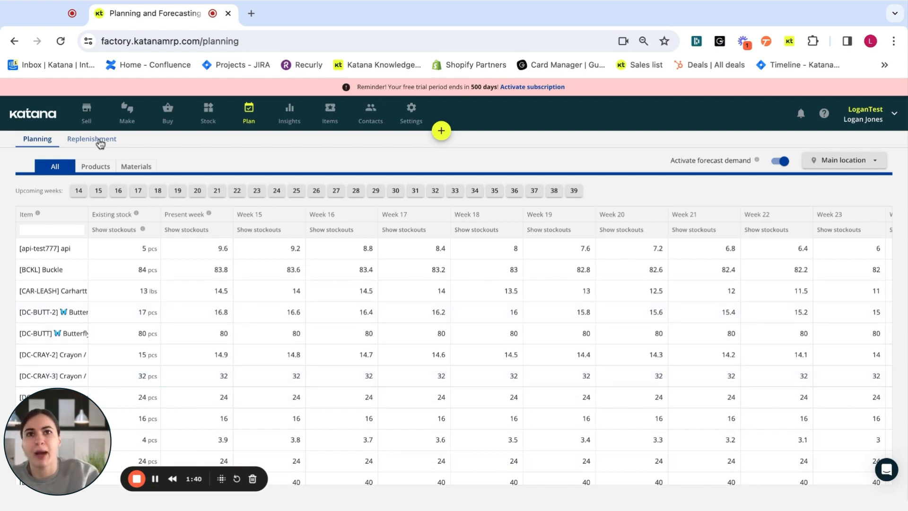
View the Replenishment list of 16 suggested orders with stockout dates and shortages.
click(91, 139)
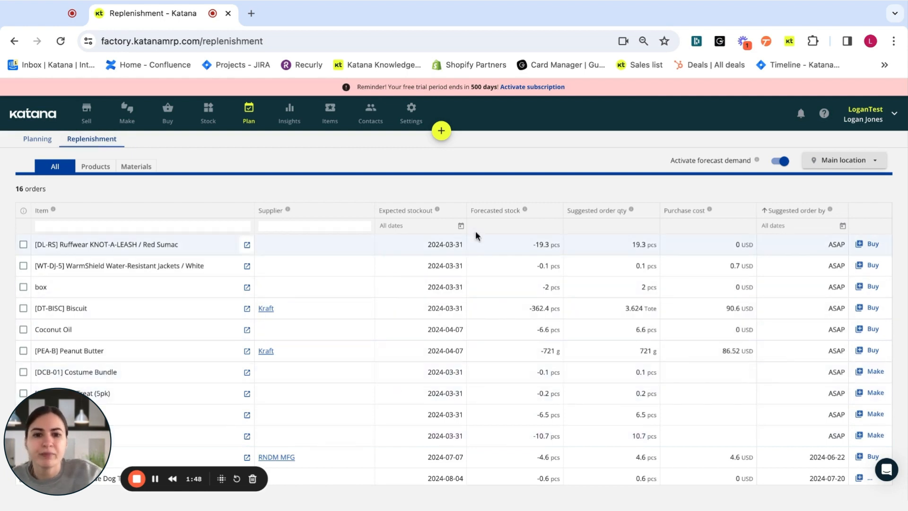
mouse_move(513, 213)
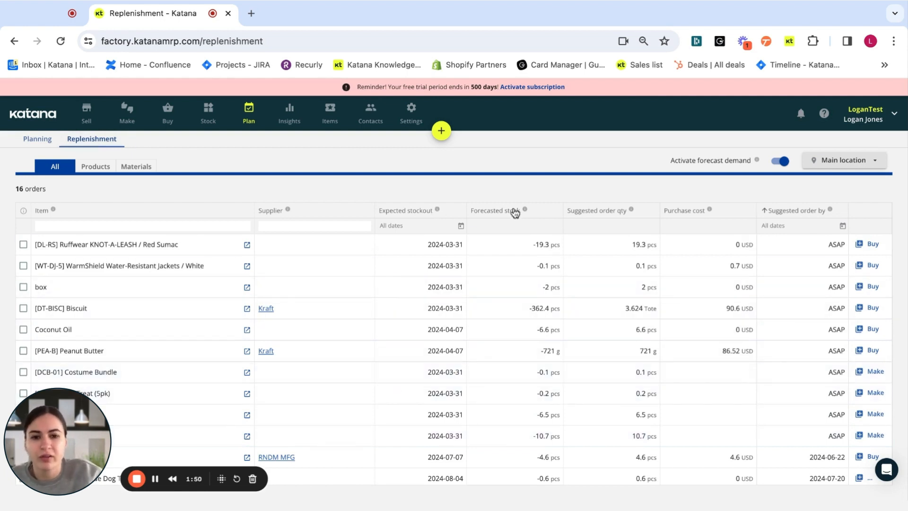
mouse_move(614, 217)
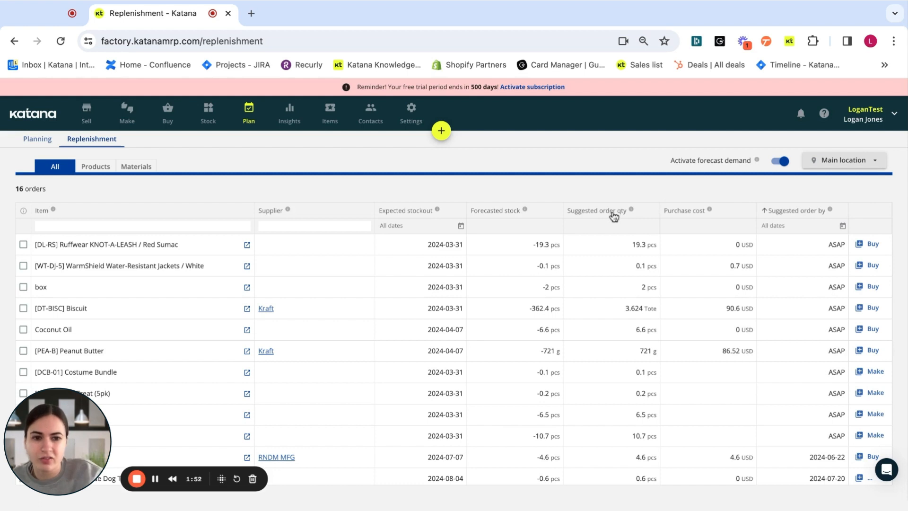
mouse_move(704, 210)
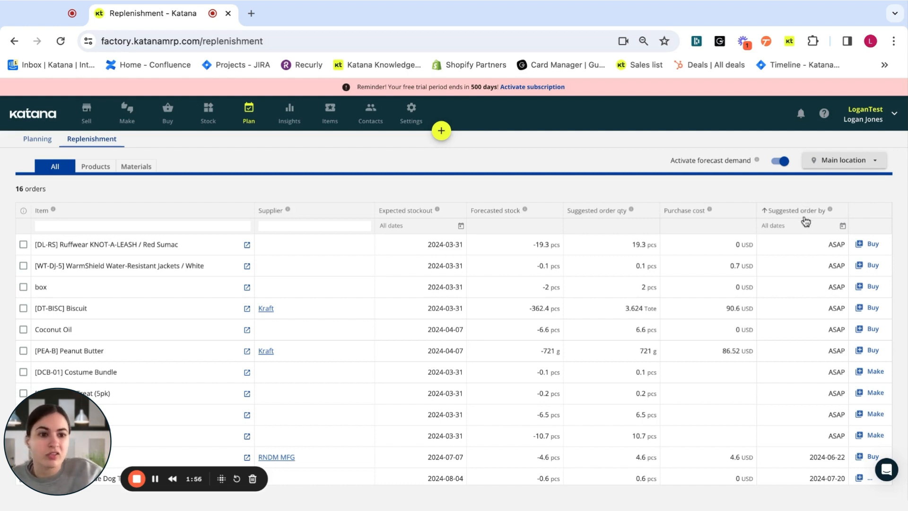
mouse_move(359, 404)
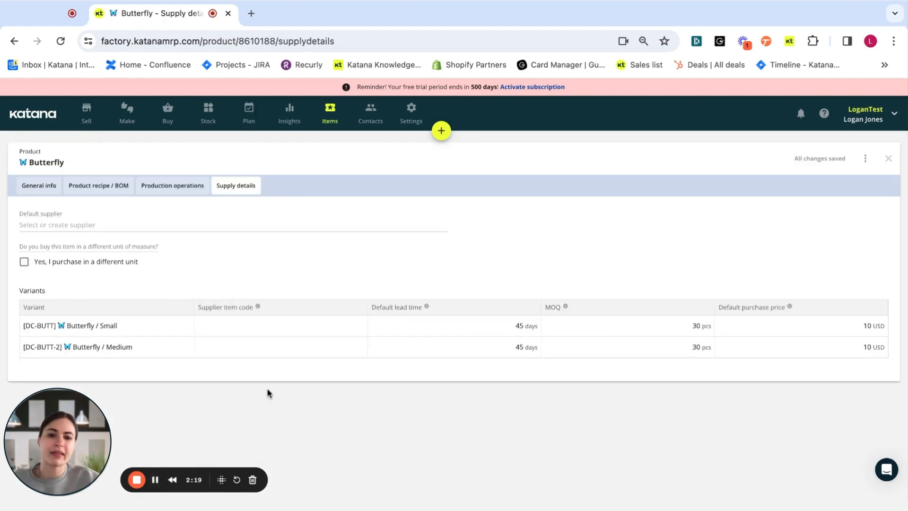
Close the Butterfly product card and return to the Plan > Planning grid.
click(627, 326)
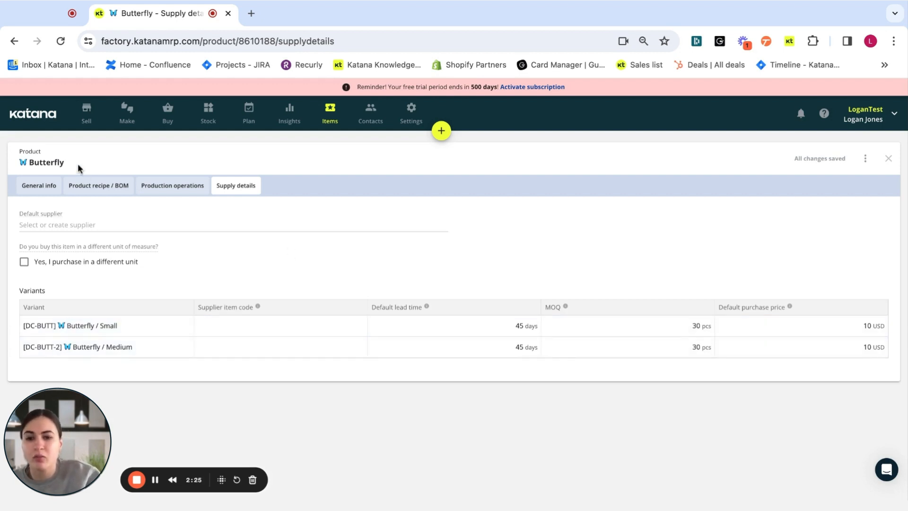
mouse_move(255, 217)
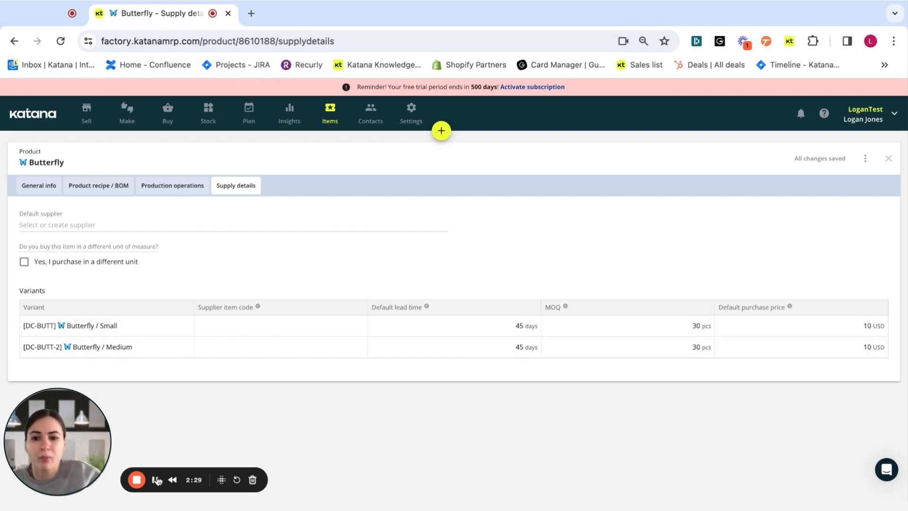
click(248, 111)
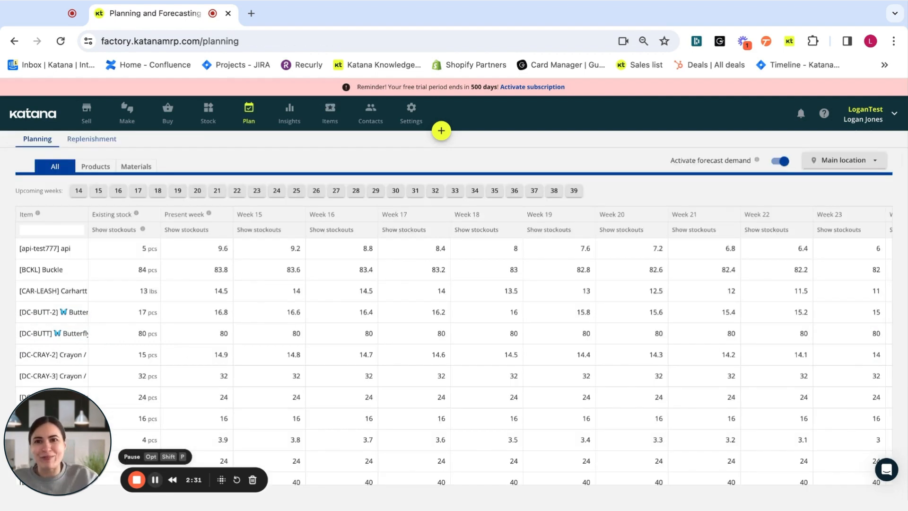